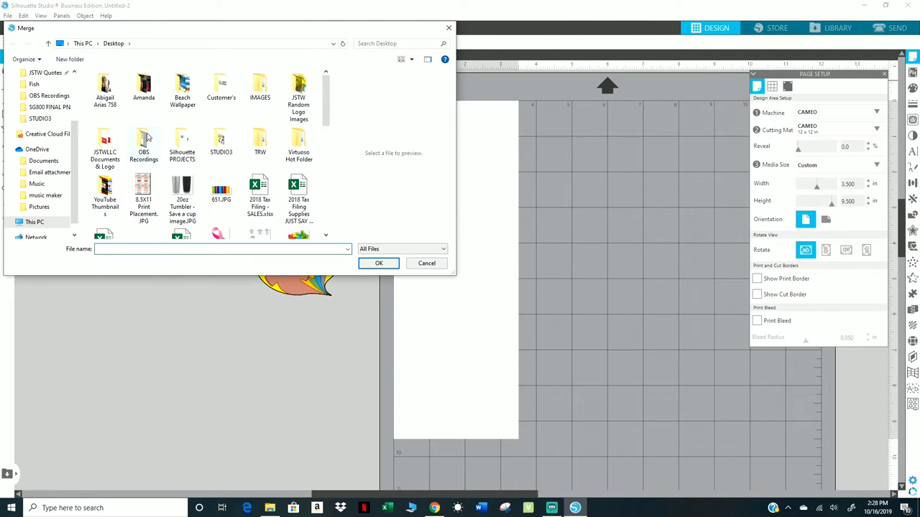
# - Shrink the merged purple goat to about 1.99 in and nudge it slightly right
pyautogui.scroll(-3)
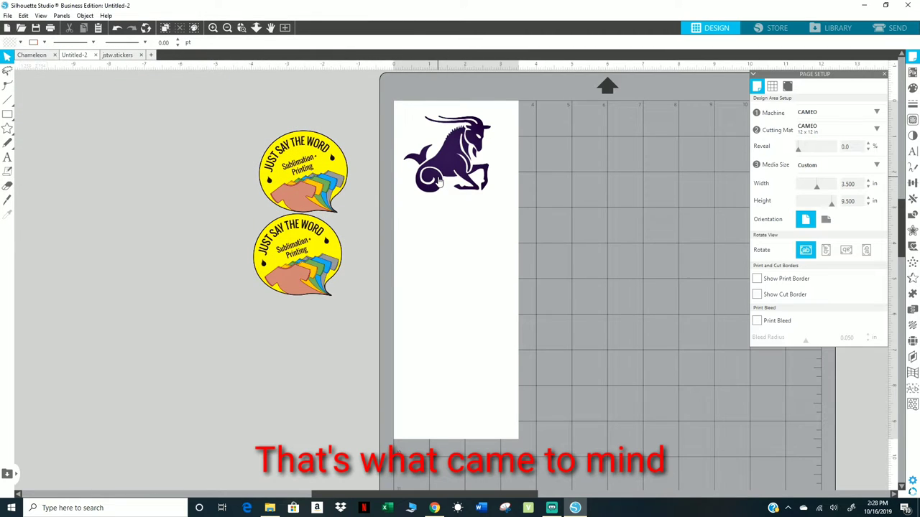
pyautogui.click(438, 151)
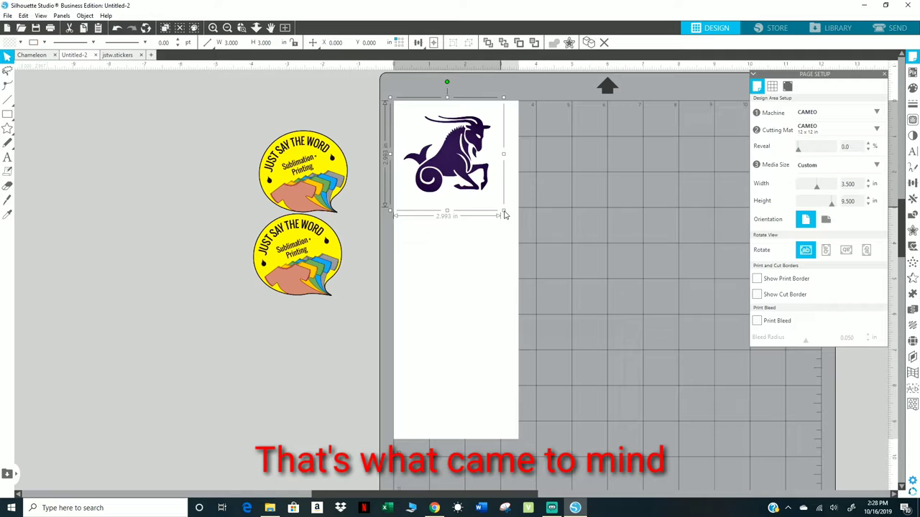
pyautogui.moveTo(504, 214); pyautogui.dragTo(467, 176)
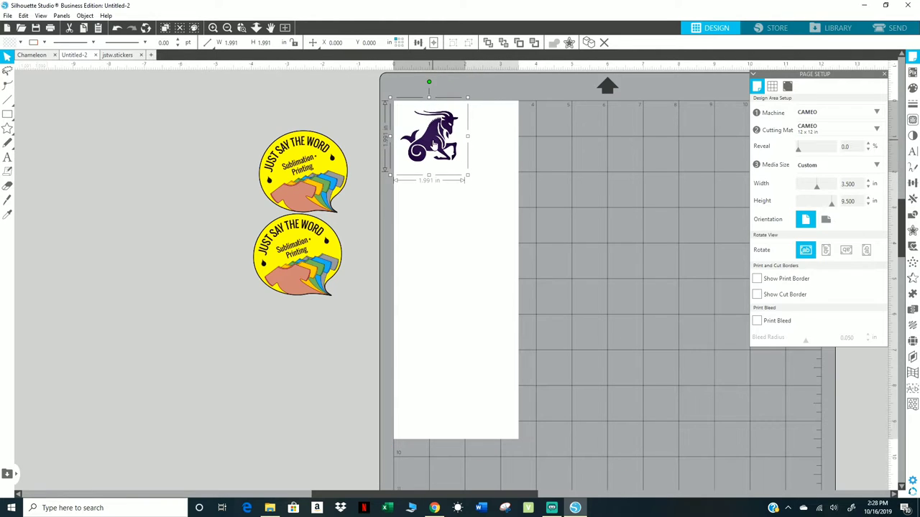
pyautogui.moveTo(429, 137); pyautogui.dragTo(444, 136)
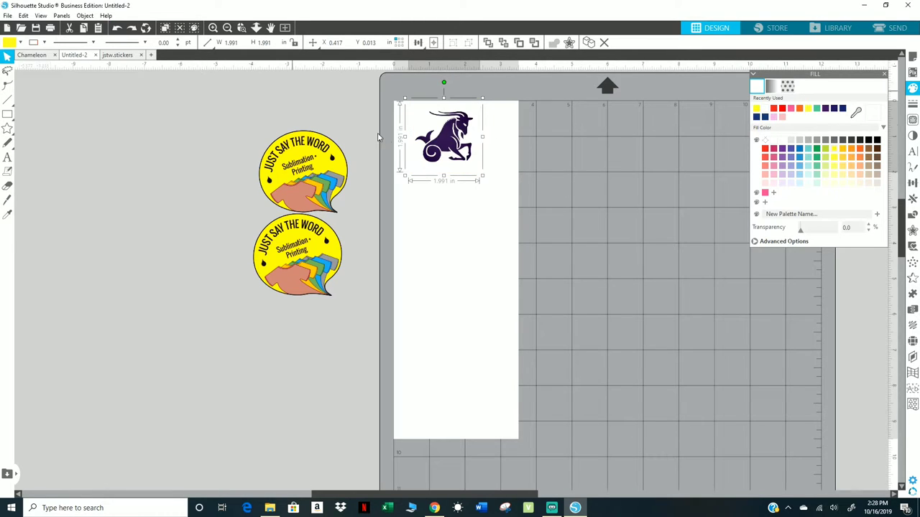
# - Draw a trace area around the goat, raise Threshold to 94%, try Trace and Detach, then undo
pyautogui.moveTo(444, 137); pyautogui.dragTo(449, 187)
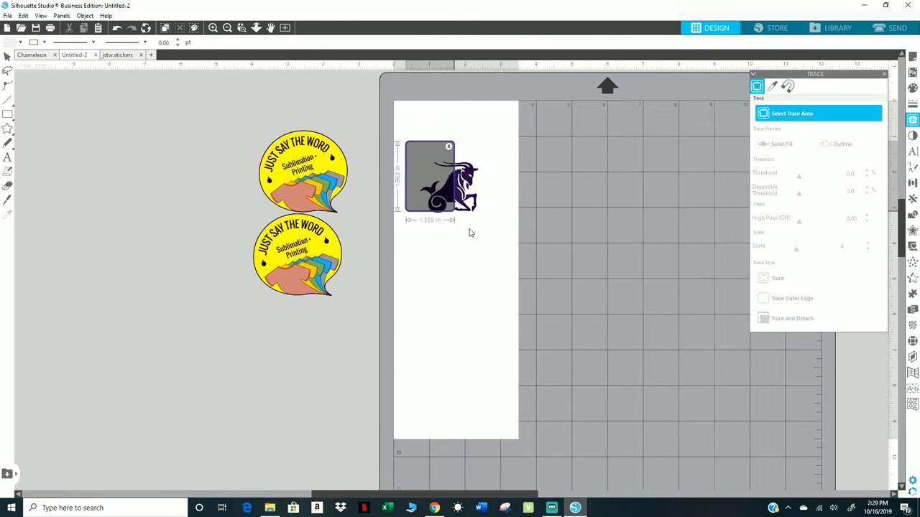
pyautogui.click(782, 144)
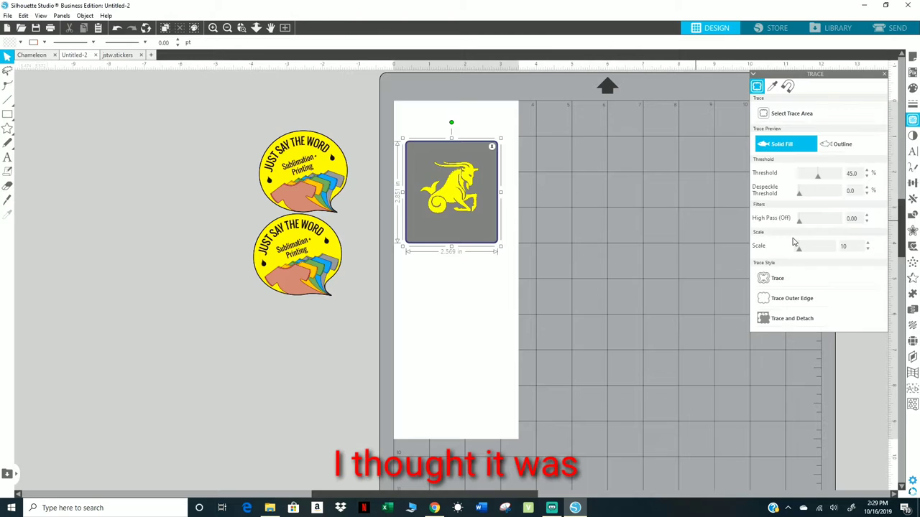
pyautogui.moveTo(833, 180)
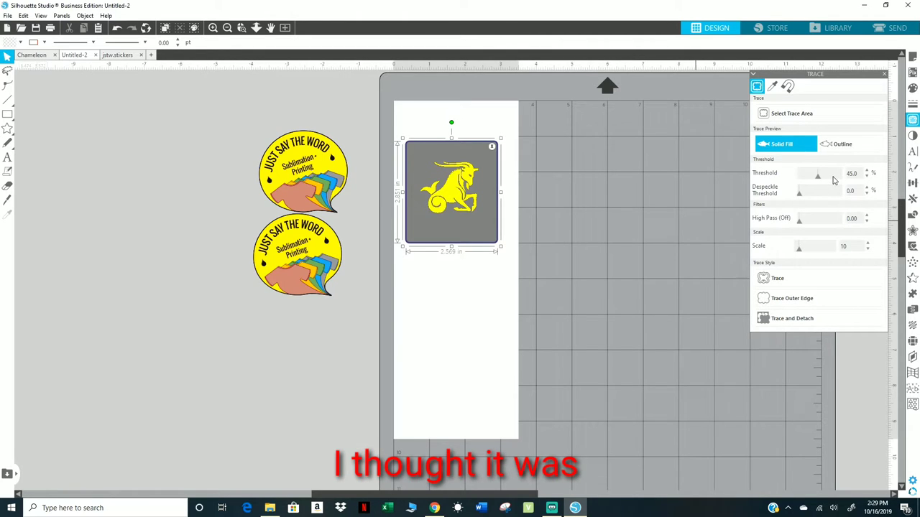
pyautogui.moveTo(818, 175); pyautogui.dragTo(833, 174)
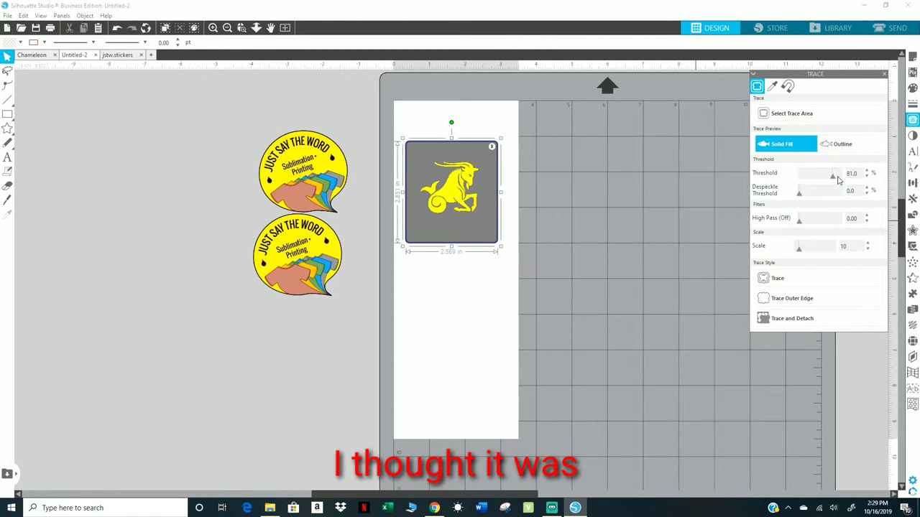
pyautogui.moveTo(833, 173); pyautogui.dragTo(848, 173)
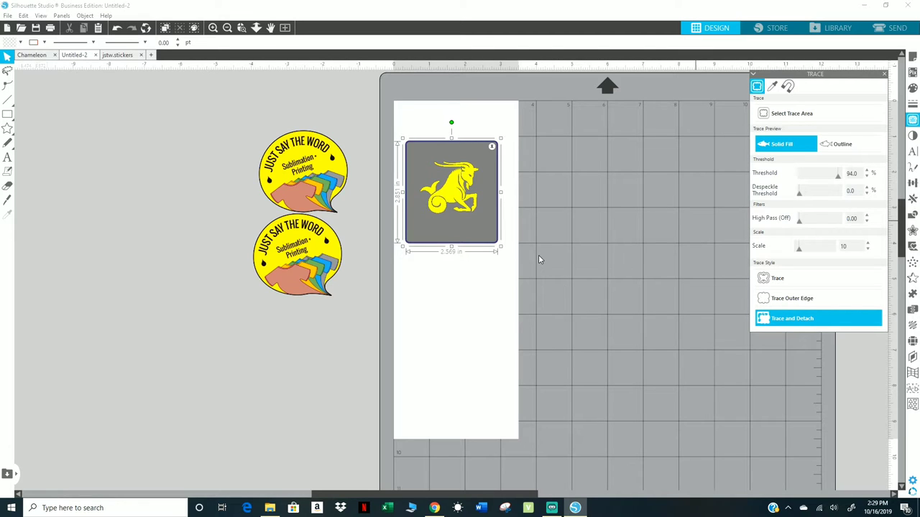
pyautogui.click(792, 318)
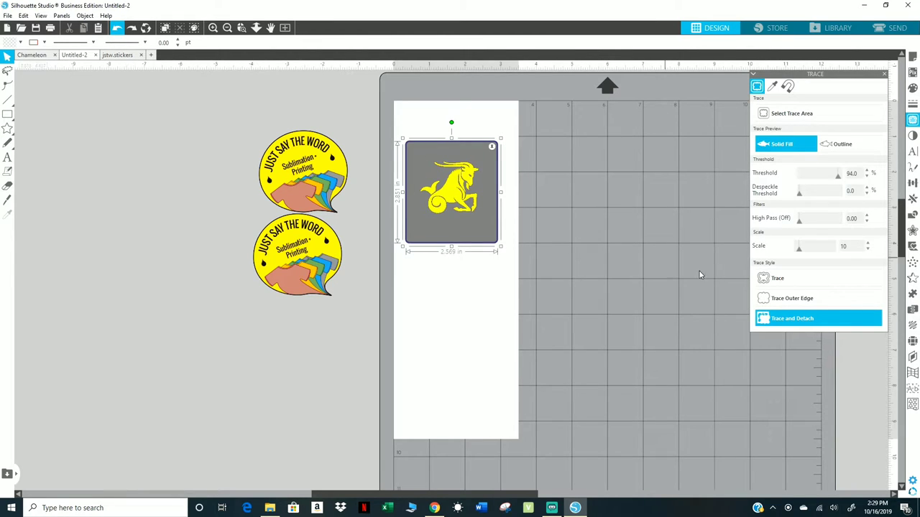
pyautogui.click(778, 278)
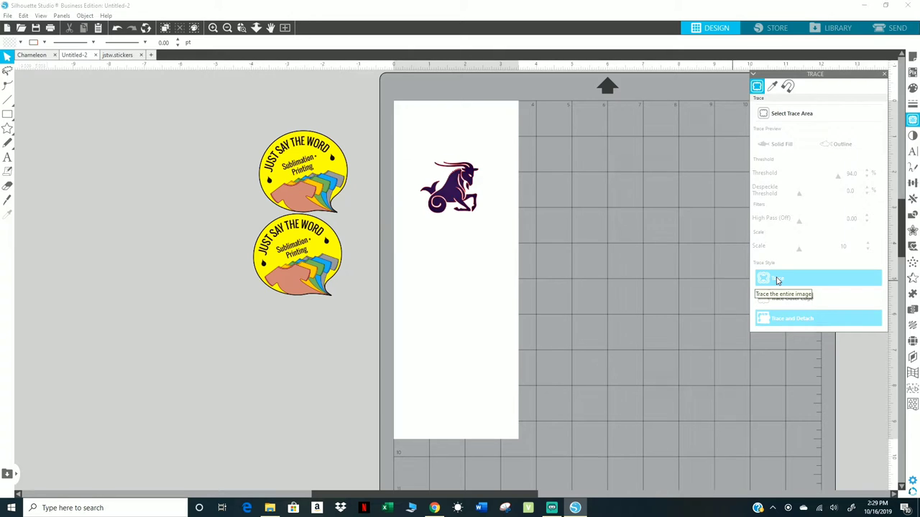
# - Trace the whole goat, fill the traced outline yellow and remove its line colour
pyautogui.click(778, 278)
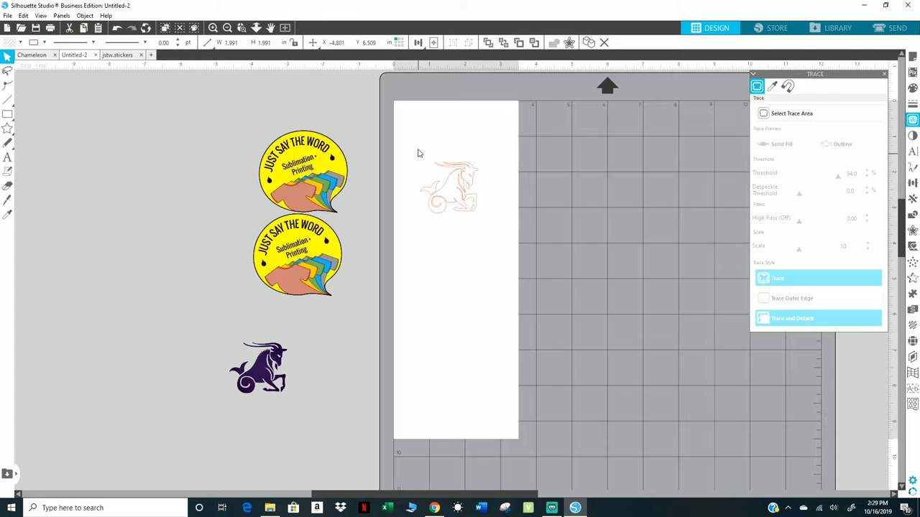
pyautogui.click(449, 187)
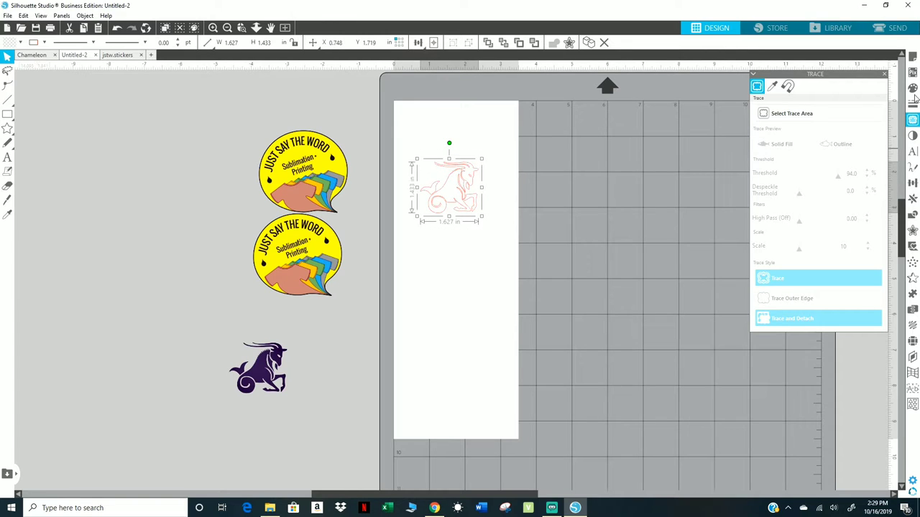
pyautogui.click(913, 88)
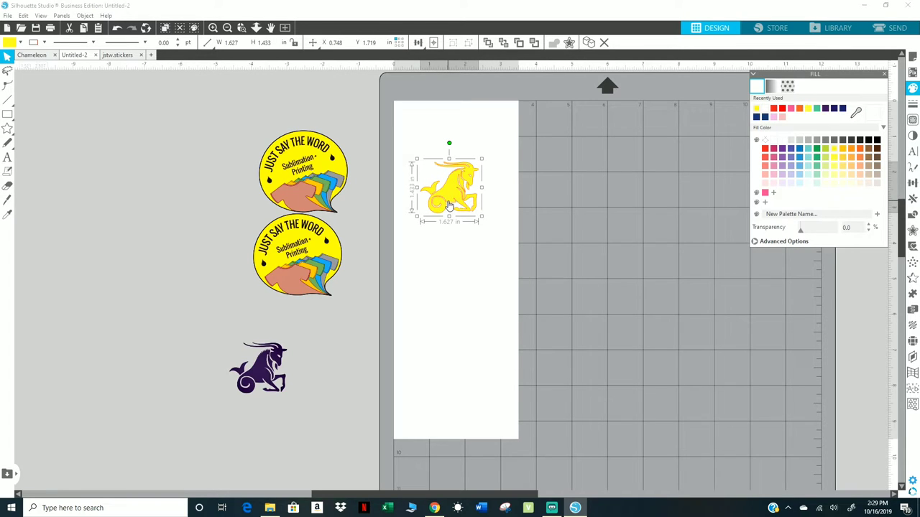
pyautogui.moveTo(486, 194)
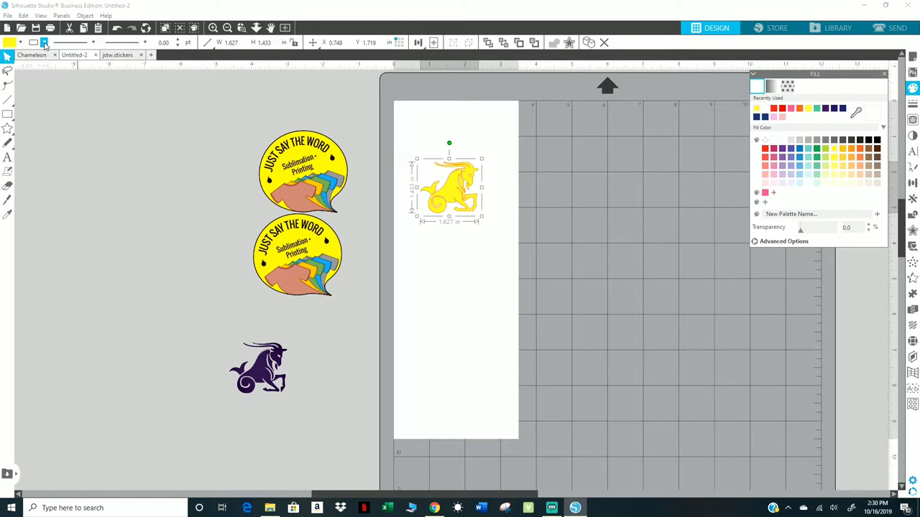
pyautogui.click(45, 42)
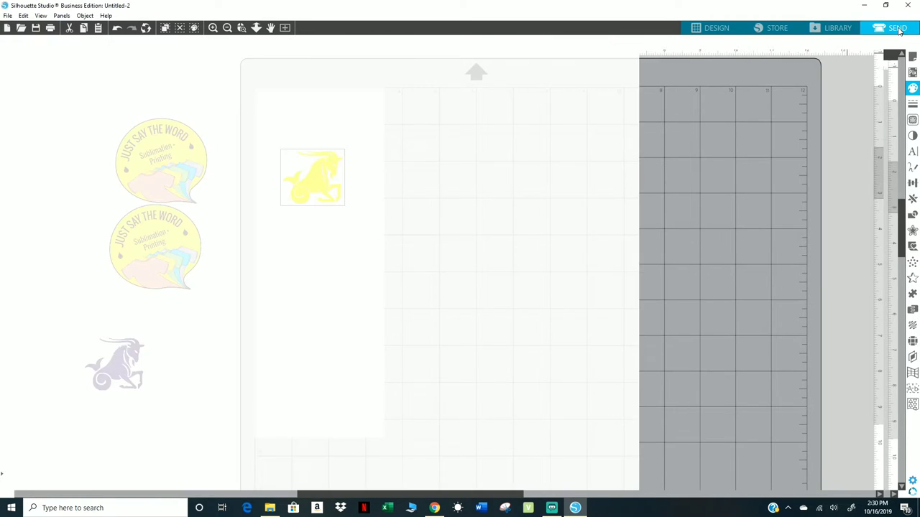
pyautogui.click(897, 28)
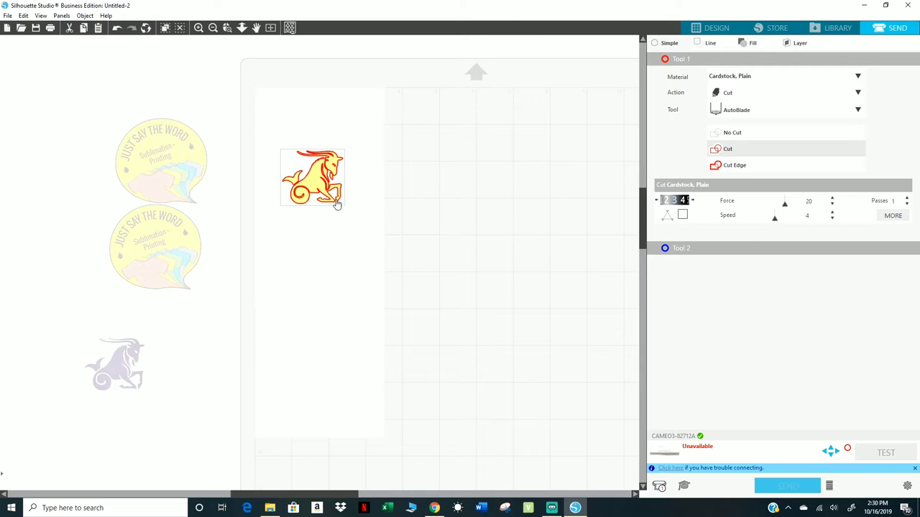
pyautogui.click(717, 27)
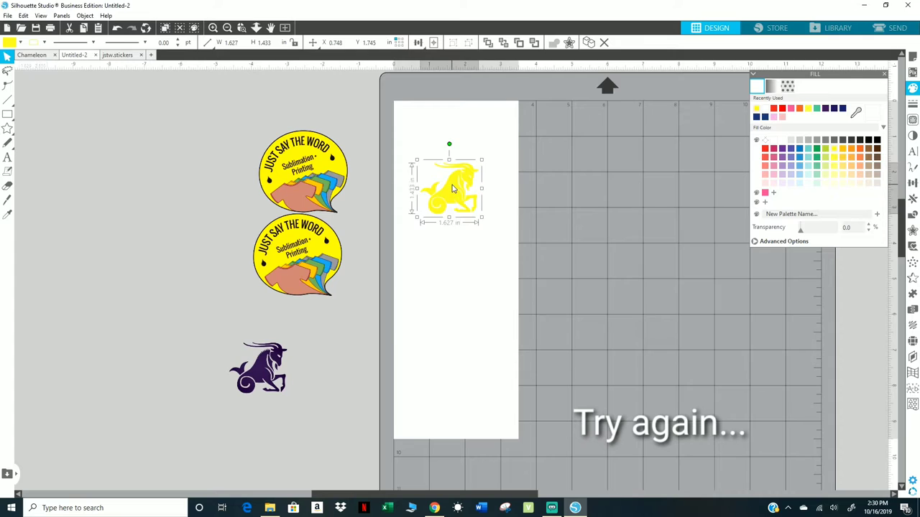
# - Park the large yellow goat off the page and place two ~1.25 in goats near the top
pyautogui.moveTo(449, 188); pyautogui.dragTo(445, 309)
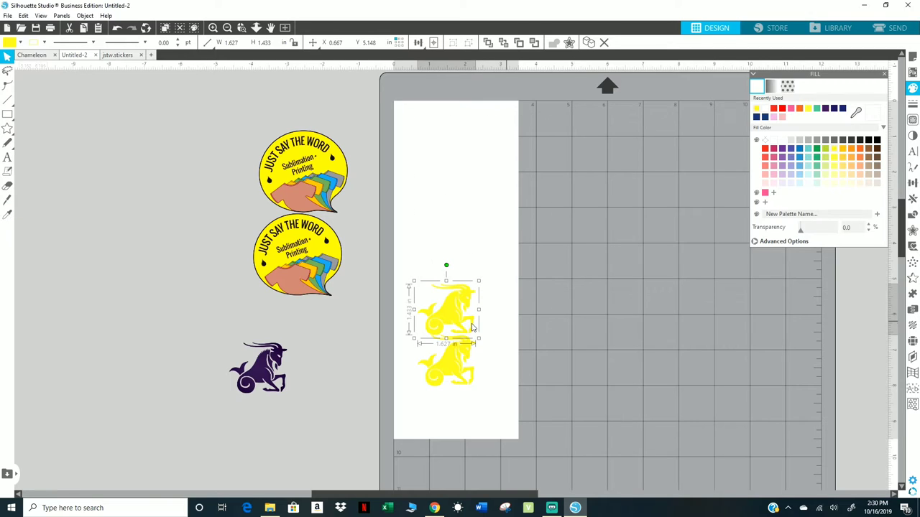
pyautogui.moveTo(446, 319); pyautogui.dragTo(454, 143)
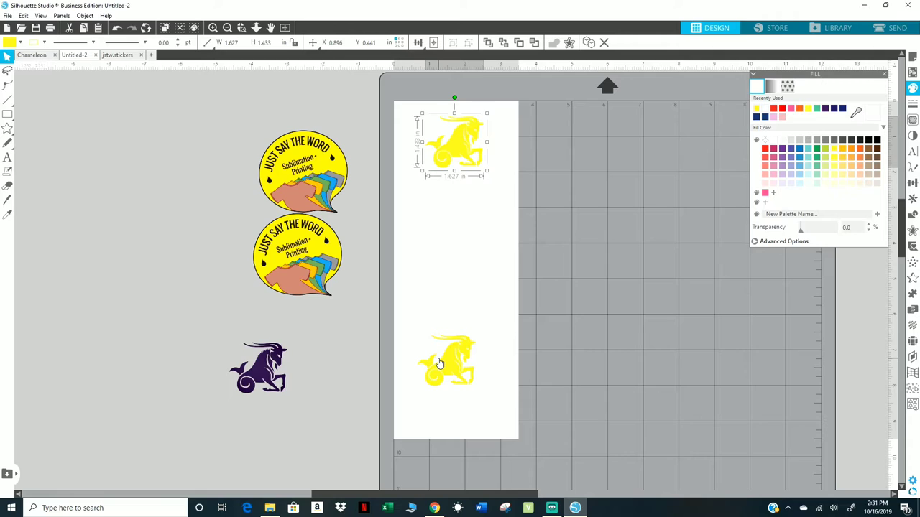
pyautogui.moveTo(493, 185)
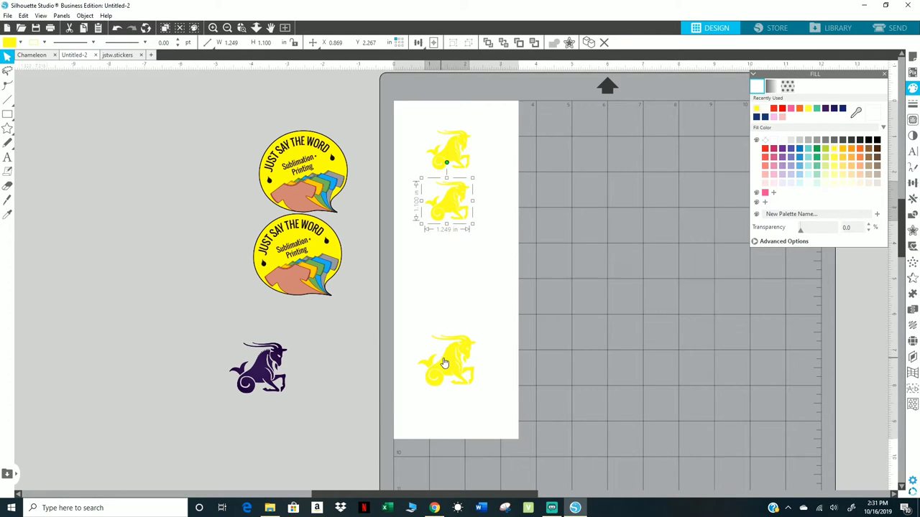
pyautogui.moveTo(446, 363); pyautogui.dragTo(299, 356)
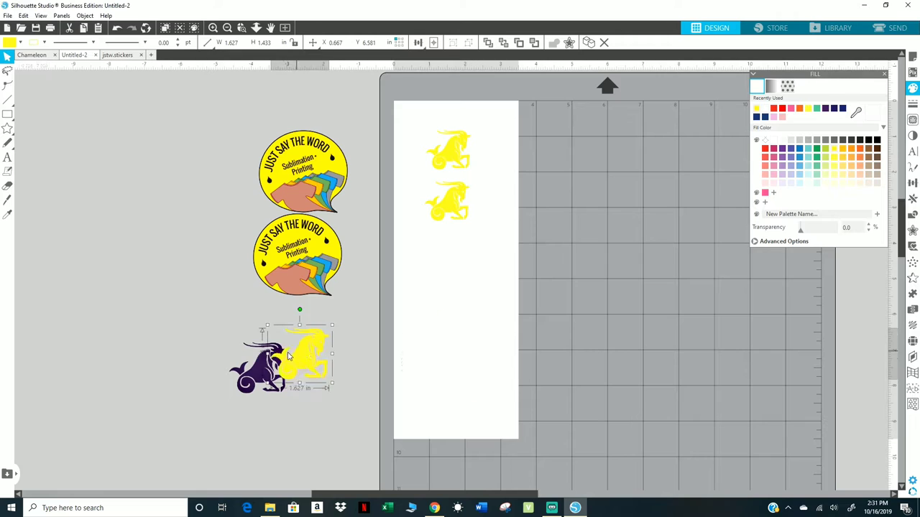
pyautogui.moveTo(301, 352); pyautogui.dragTo(327, 370)
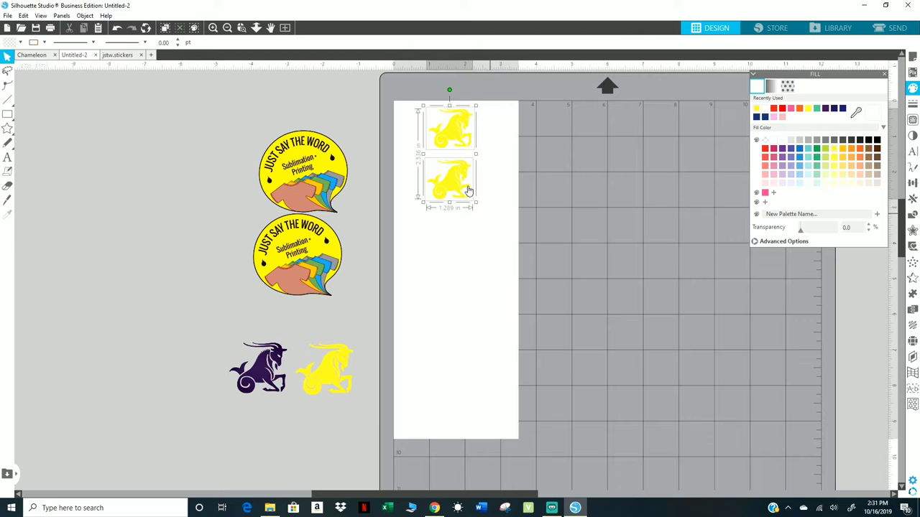
pyautogui.click(896, 27)
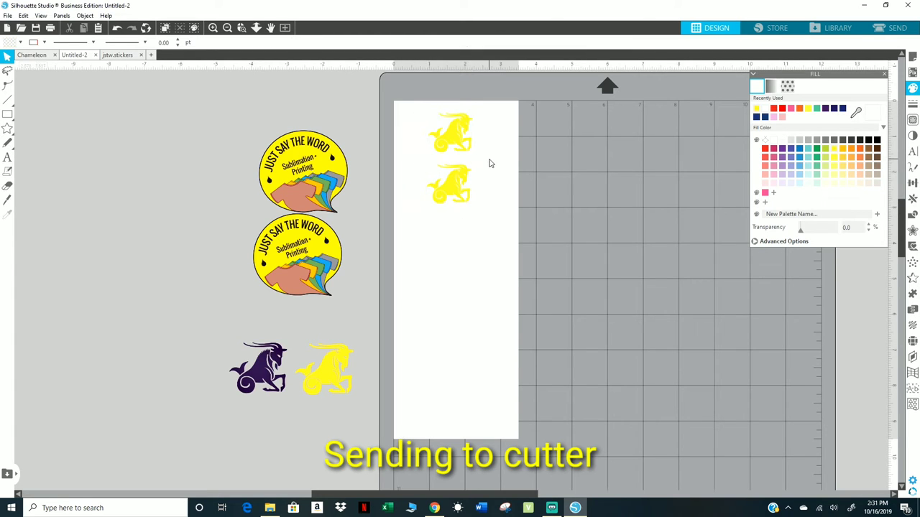